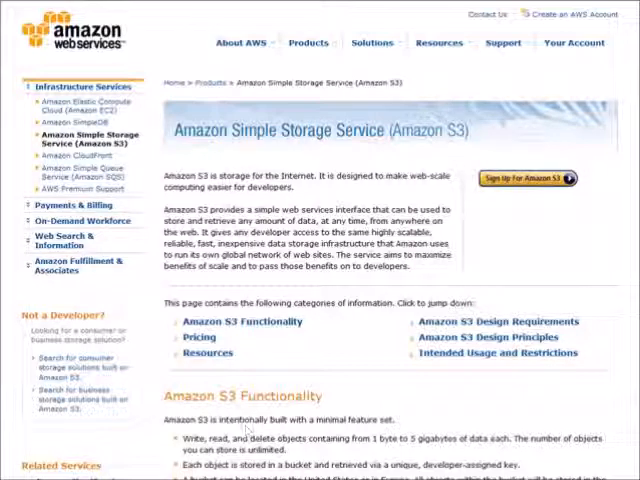
mouse_move(360, 360)
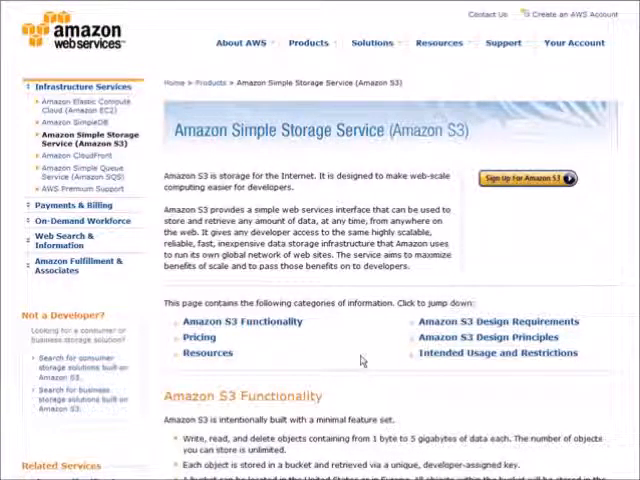
mouse_move(512, 278)
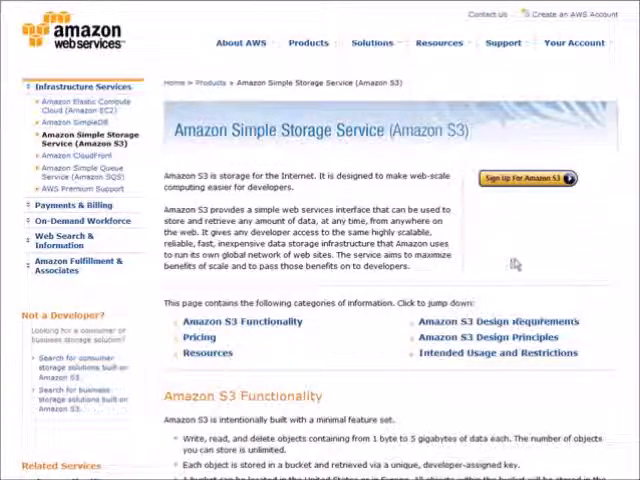
- Start the Amazon S3 sign-up on the AWS site and review the pricing
click(526, 178)
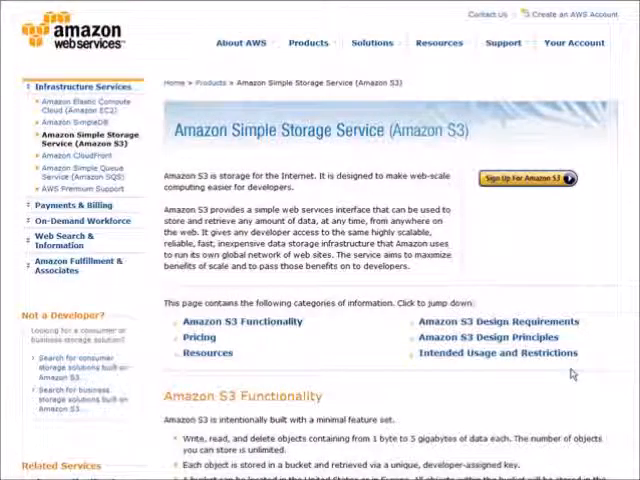
click(438, 42)
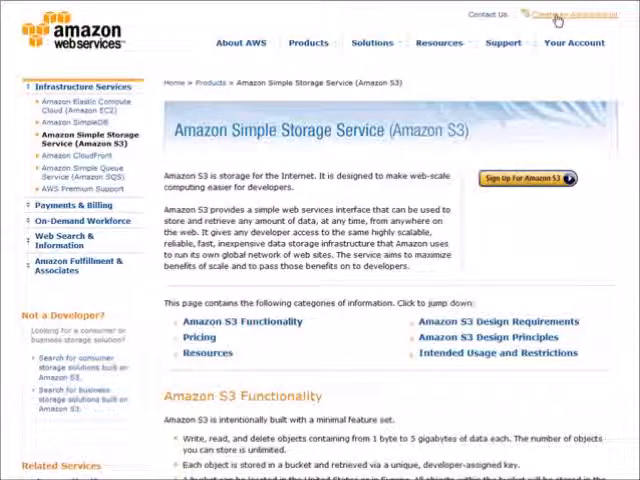
click(524, 176)
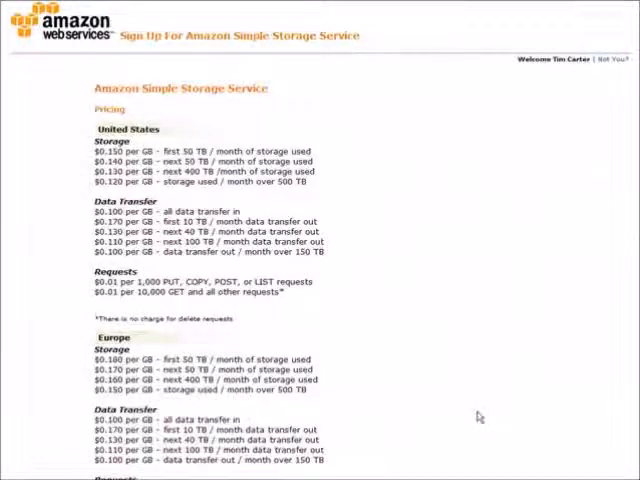
scroll(down, 3)
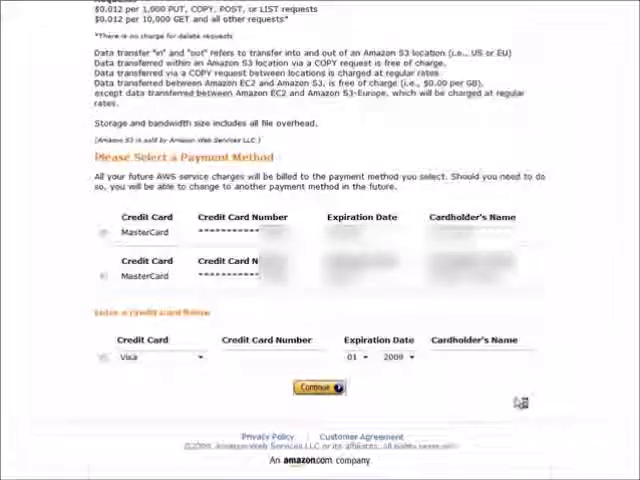
- Continue past the payment method and complete the S3 sign-up on the review page
click(318, 388)
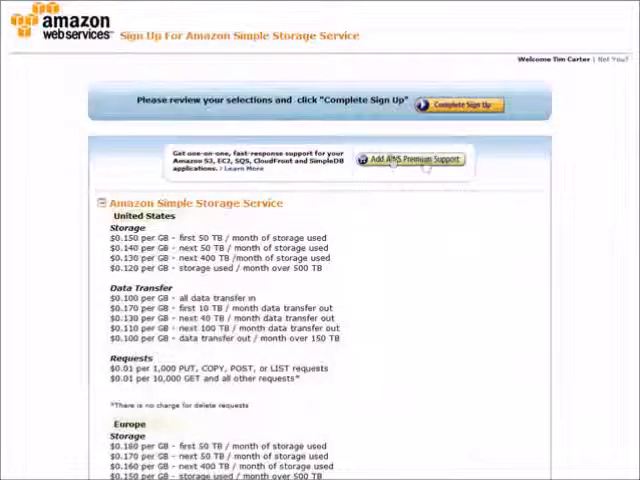
mouse_move(432, 280)
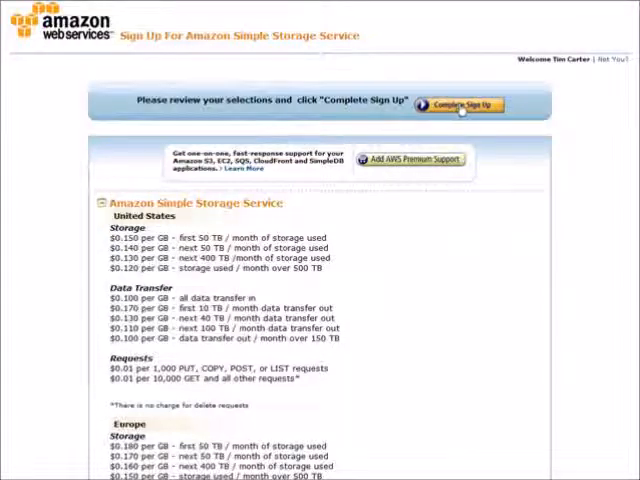
click(460, 104)
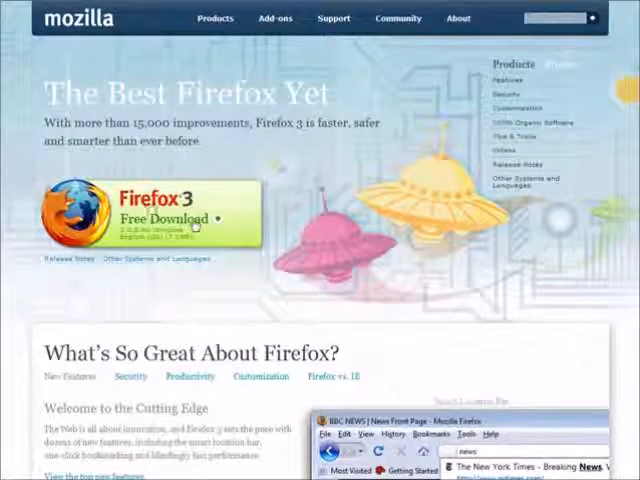
mouse_move(248, 292)
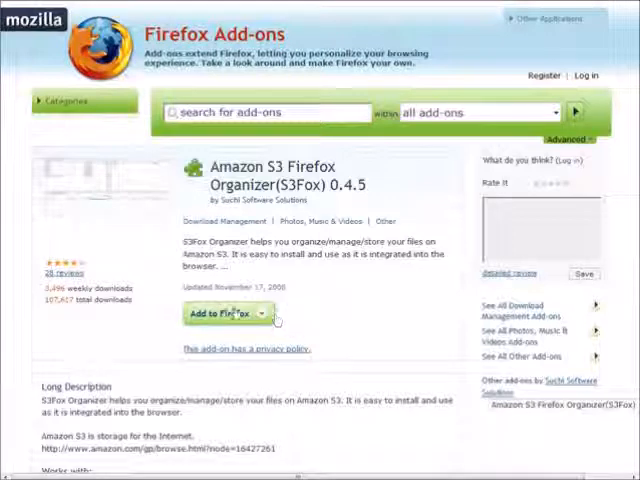
mouse_move(320, 312)
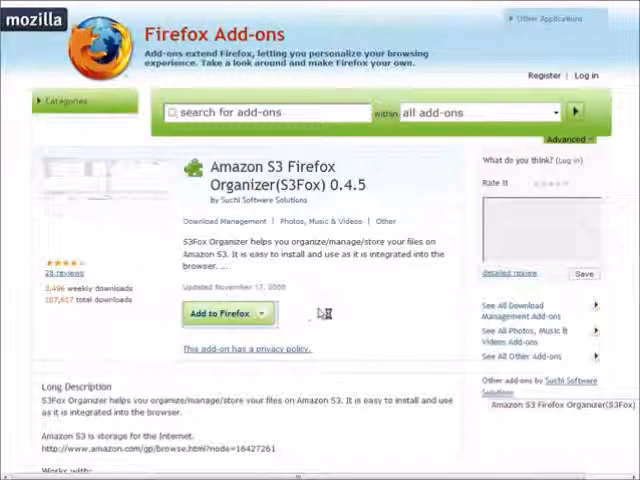
- Install the S3Fox 0.4.5 extension, accepting its license, and return to its add-on page
click(220, 312)
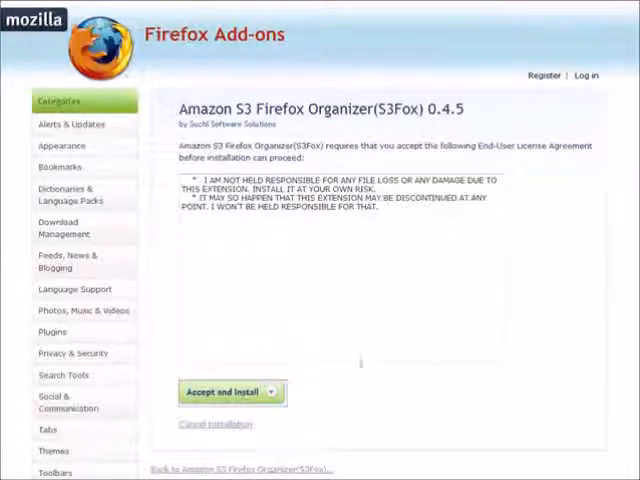
click(230, 392)
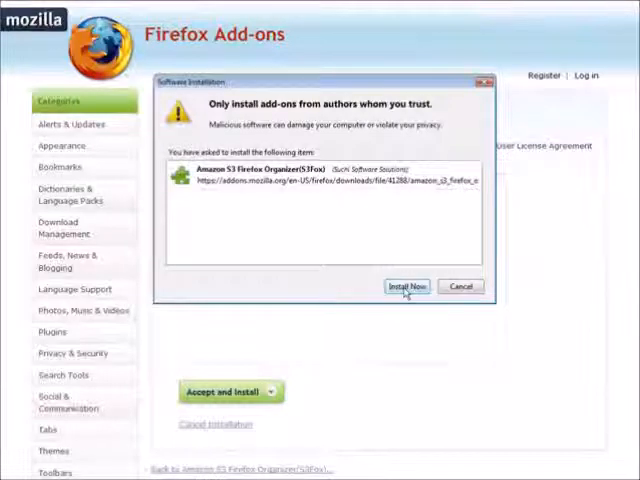
click(408, 286)
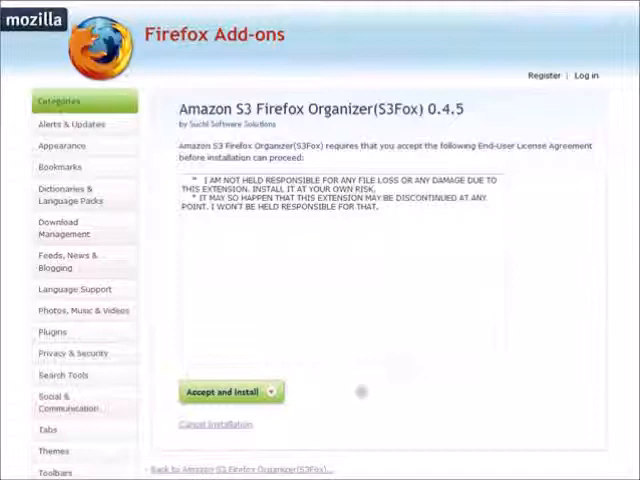
mouse_move(332, 434)
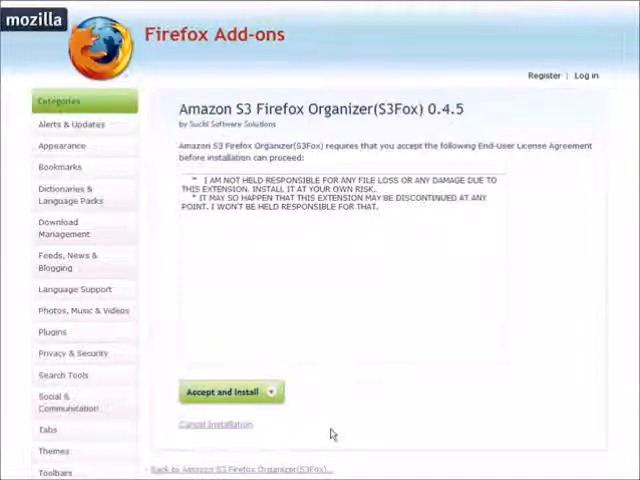
click(230, 390)
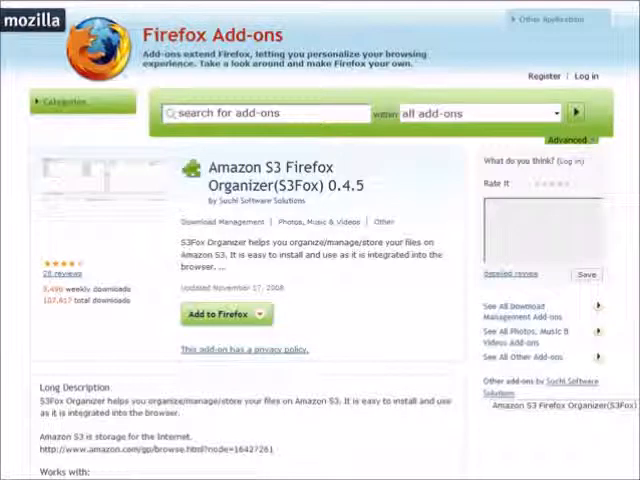
- Launch the S3Fox organizer and acknowledge the notice about adding access keys
click(190, 2)
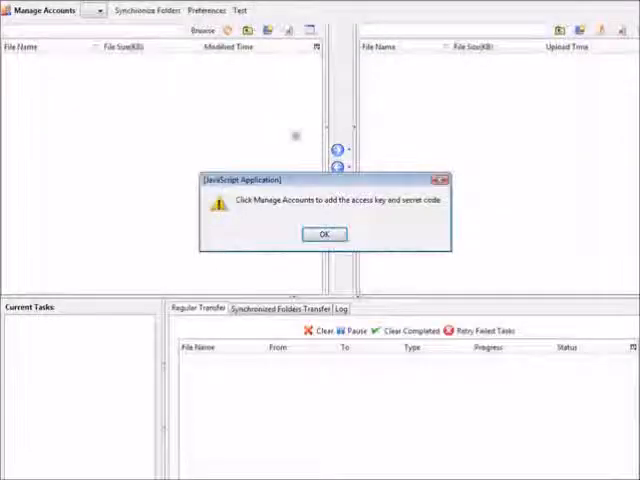
click(324, 232)
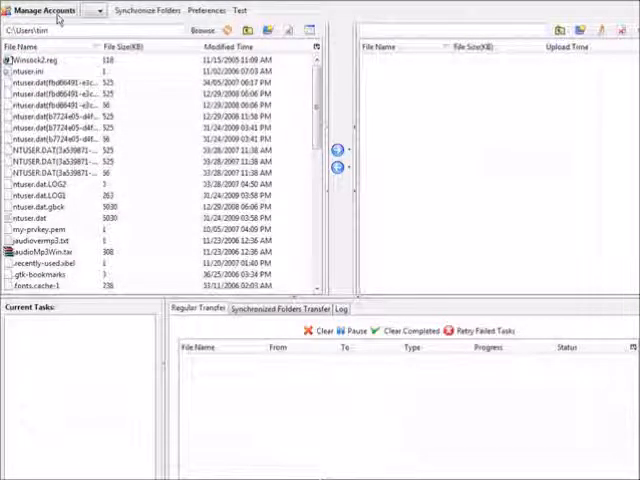
- Add an S3 account with its access and secret keys in Manage Accounts
click(44, 12)
text(s3 acc 1)
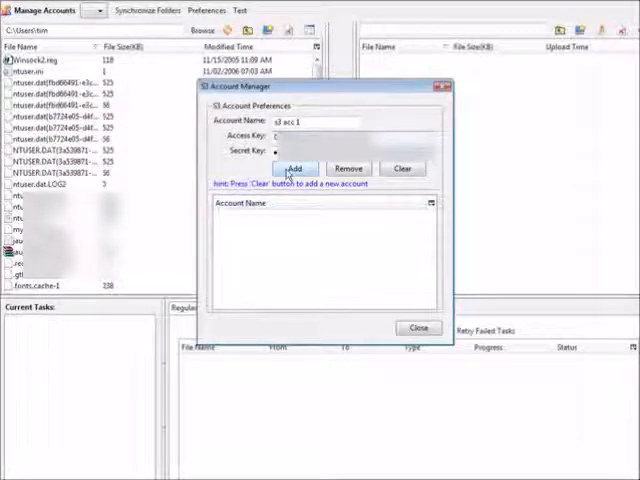
click(294, 168)
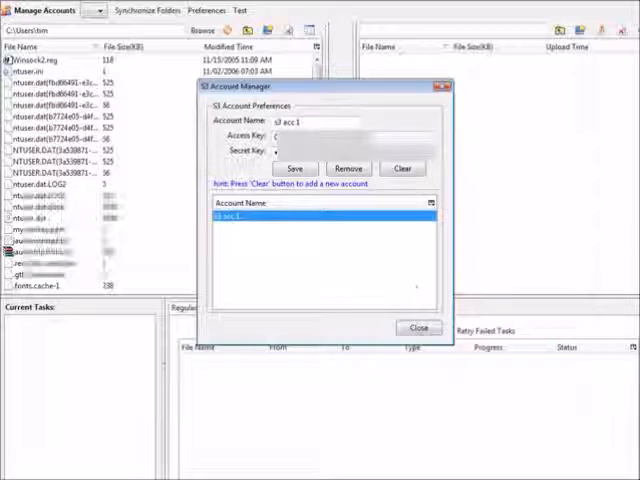
click(420, 328)
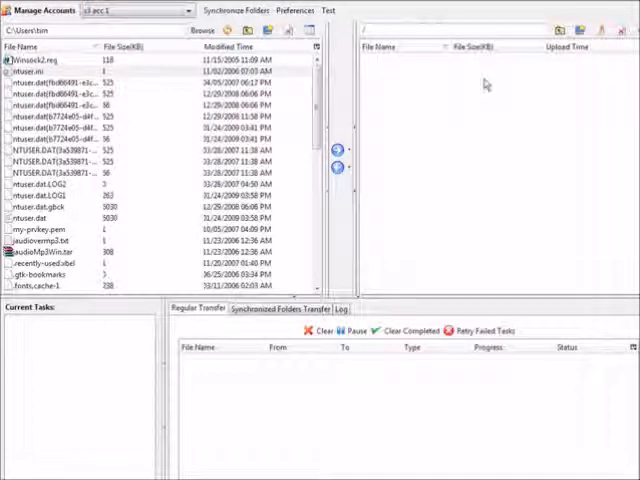
mouse_move(536, 120)
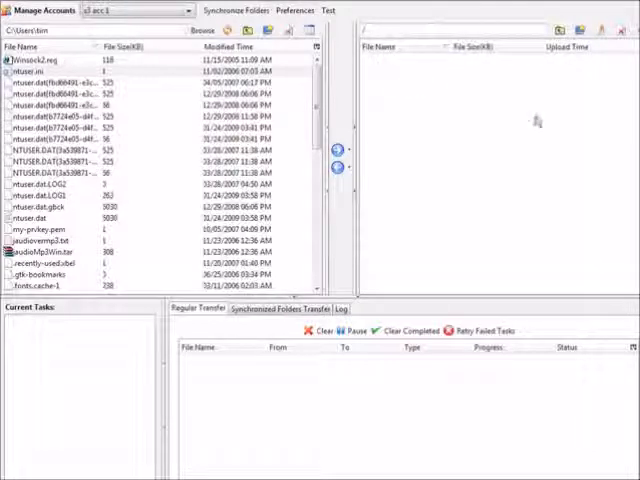
mouse_move(462, 132)
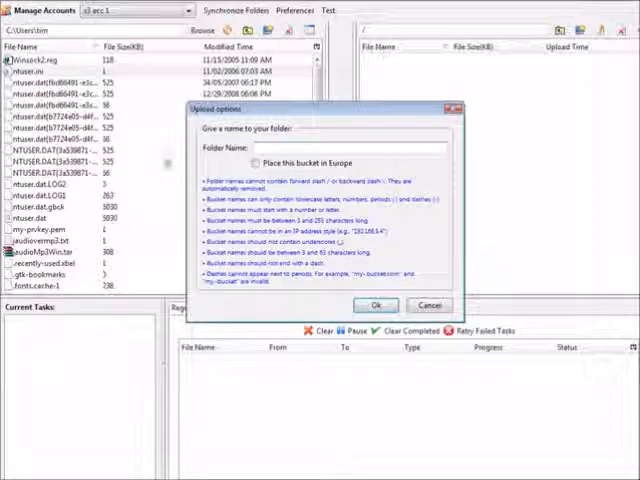
- Create a new bucket named store-videos
click(356, 148)
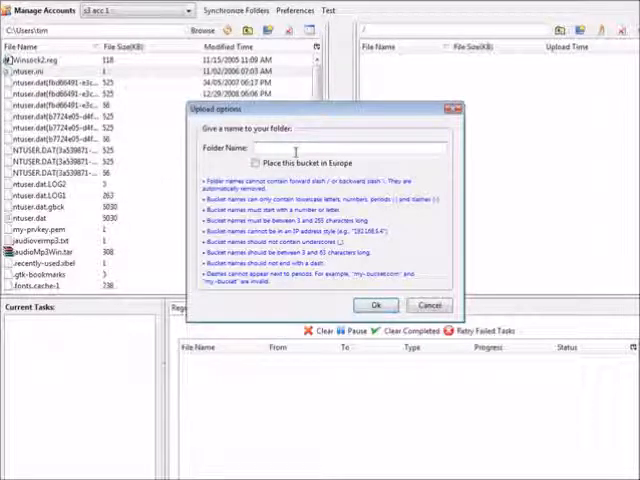
text(1)
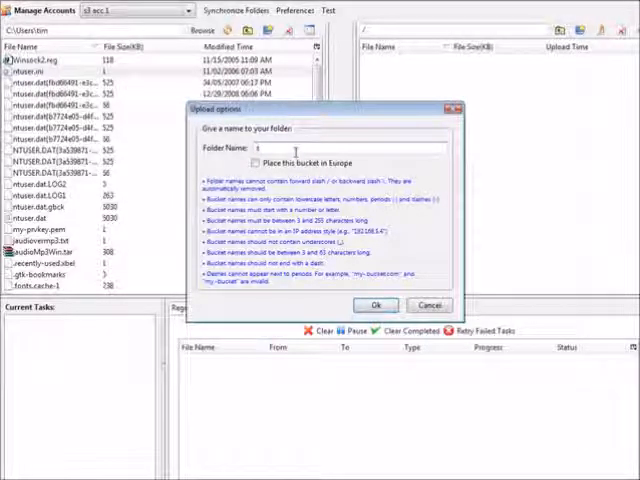
text(store-videos)
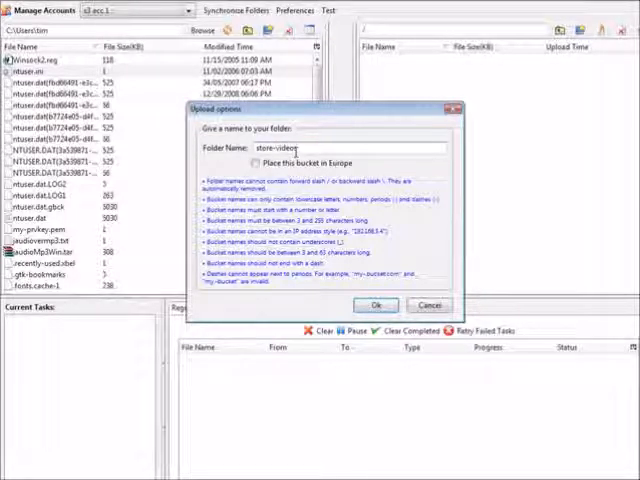
click(376, 304)
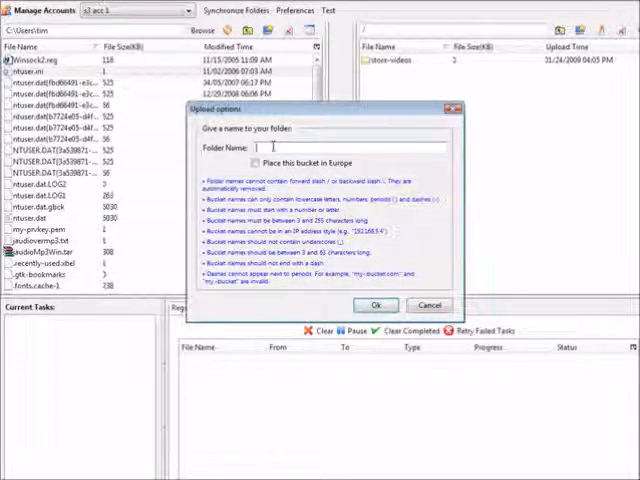
- Create a second bucket named public-videos
text(pd)
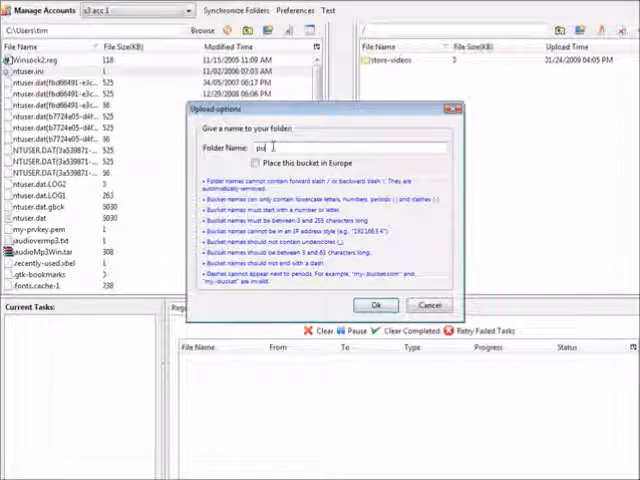
text(blic-videos)
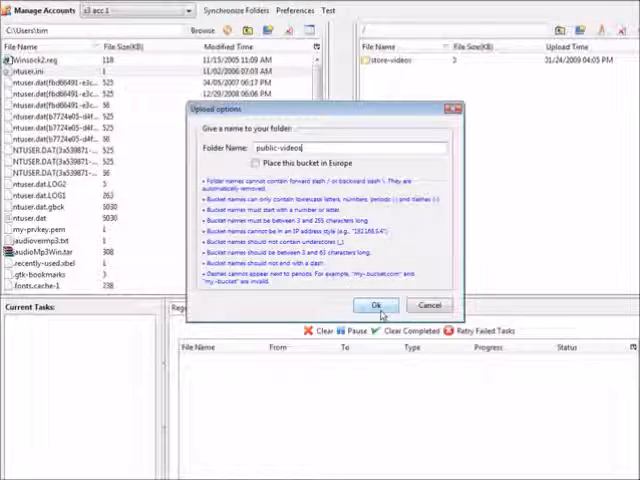
click(376, 304)
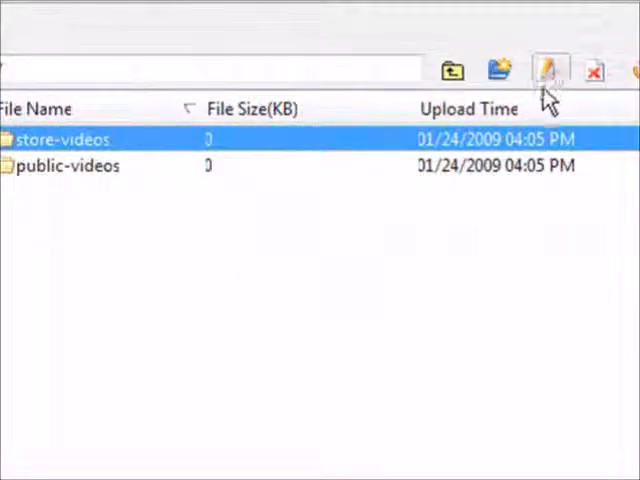
mouse_move(548, 70)
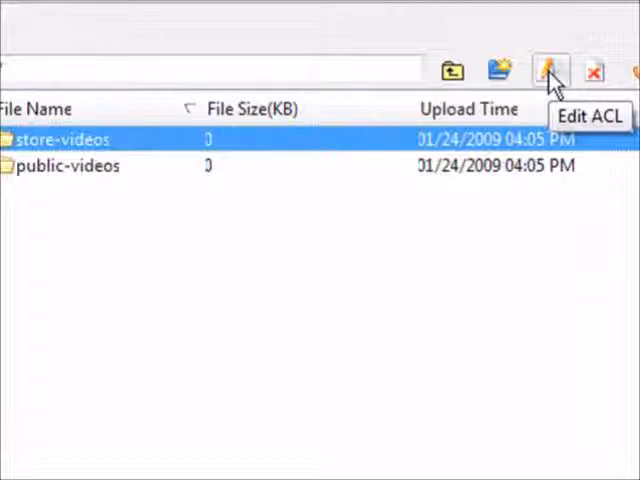
click(548, 72)
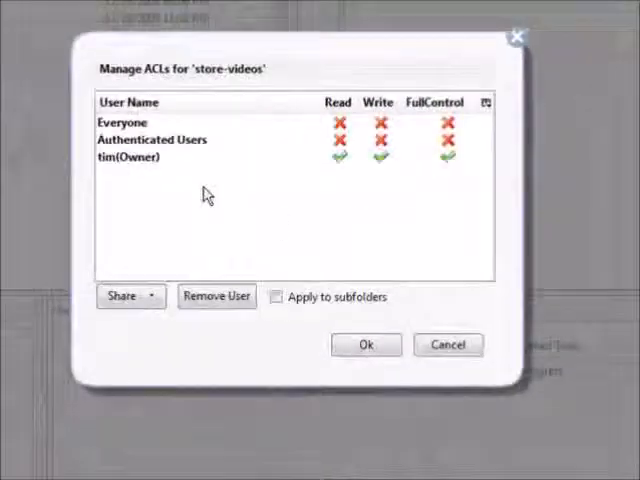
mouse_move(276, 246)
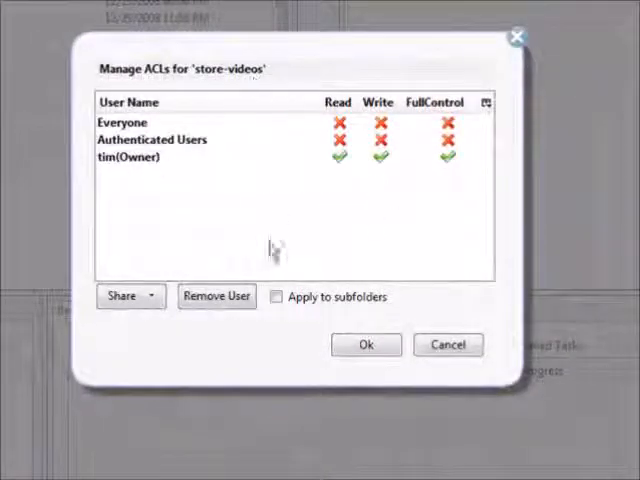
mouse_move(230, 204)
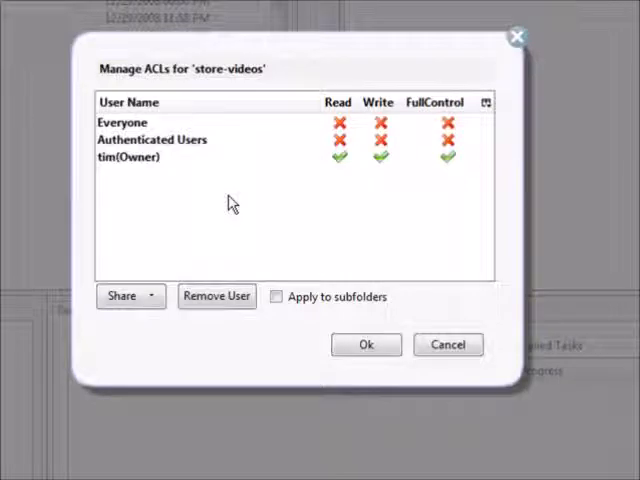
mouse_move(308, 140)
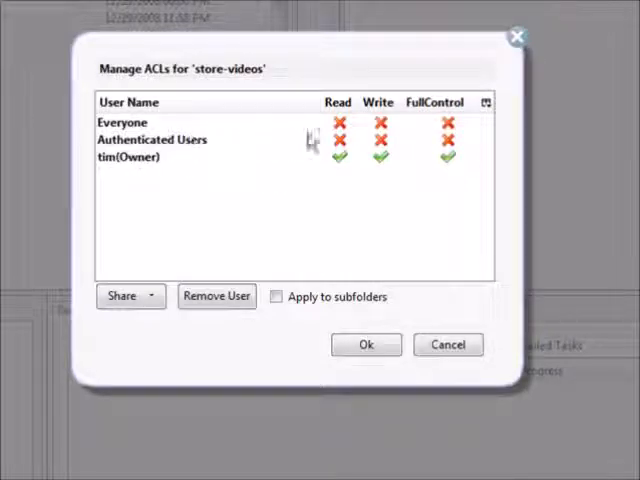
mouse_move(460, 132)
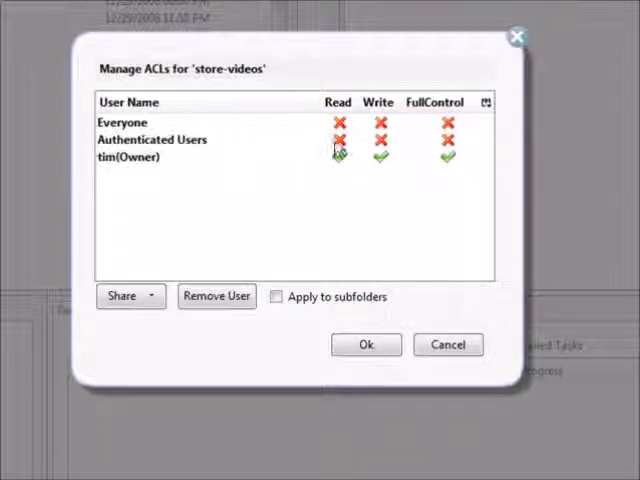
click(338, 156)
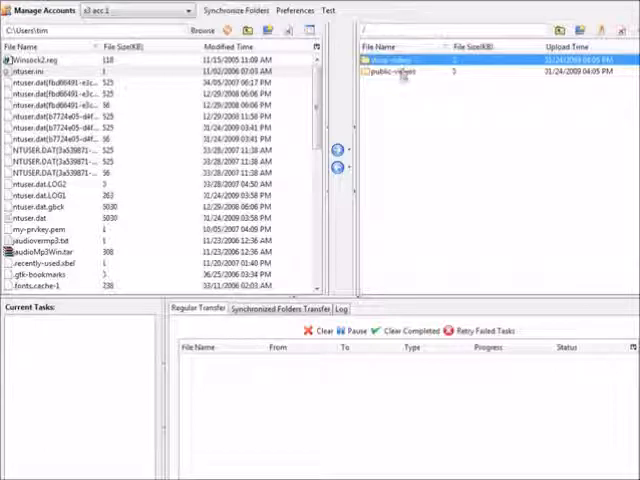
- Grant Everyone read access on the public-videos bucket via Edit ACL
click(400, 72)
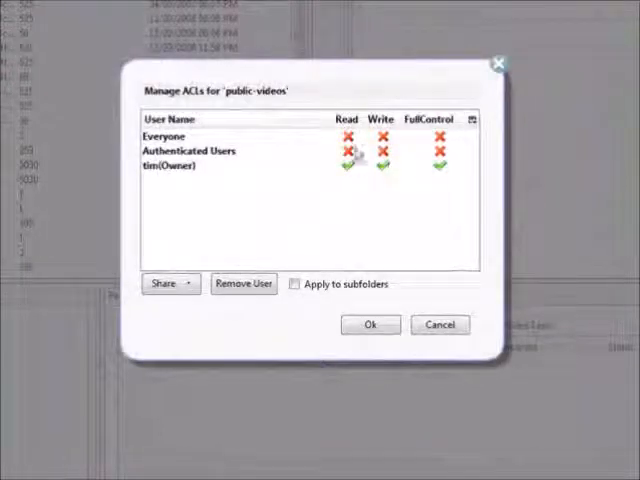
click(346, 136)
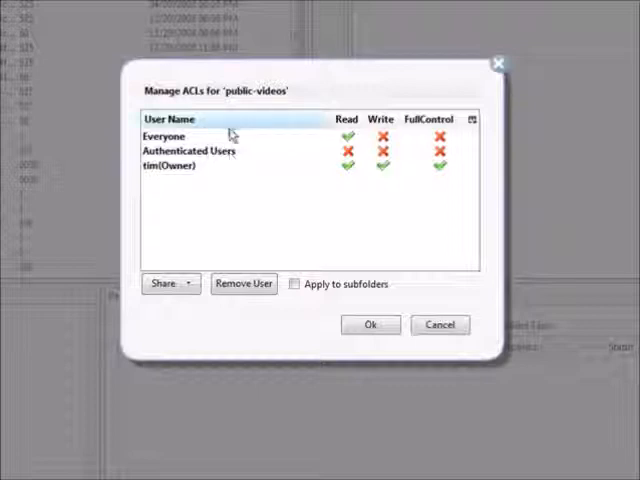
click(370, 324)
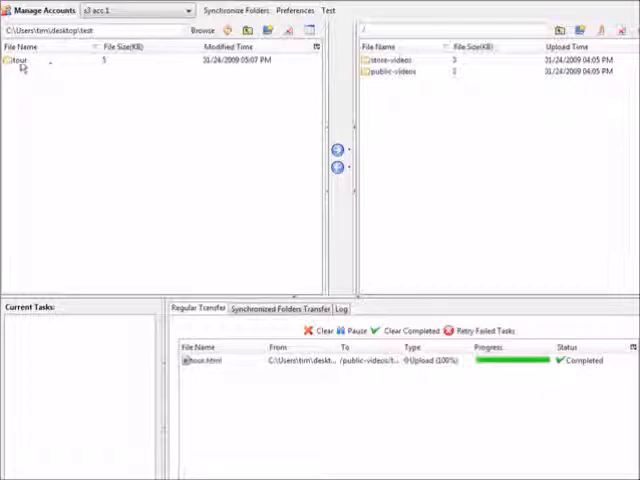
- Open the public-videos bucket and select the uploaded tour folder
double_click(400, 76)
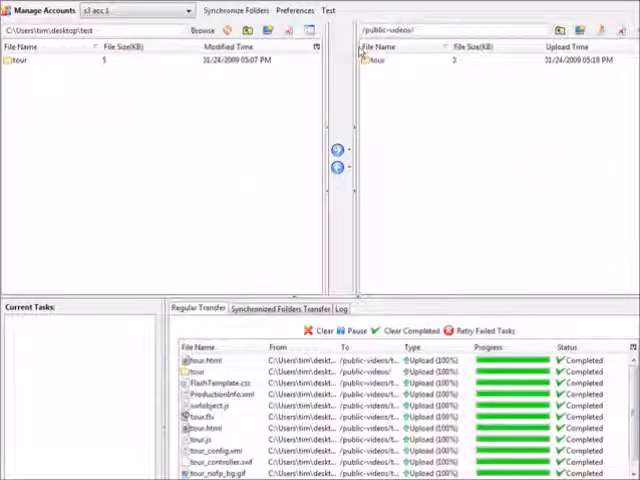
click(400, 60)
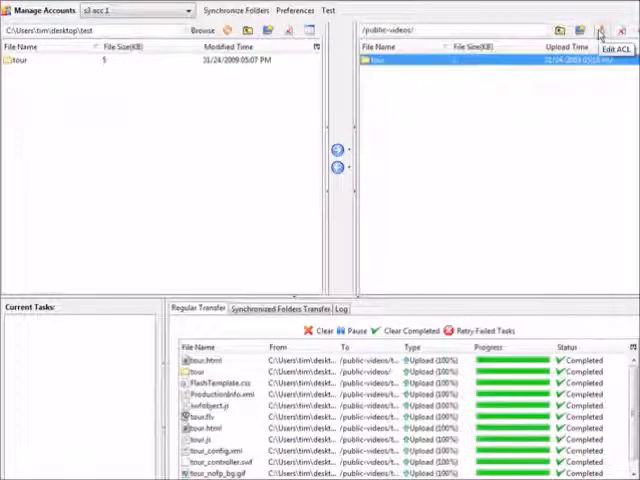
- Grant Everyone read access on the tour folder, applied to its subfolders
click(602, 32)
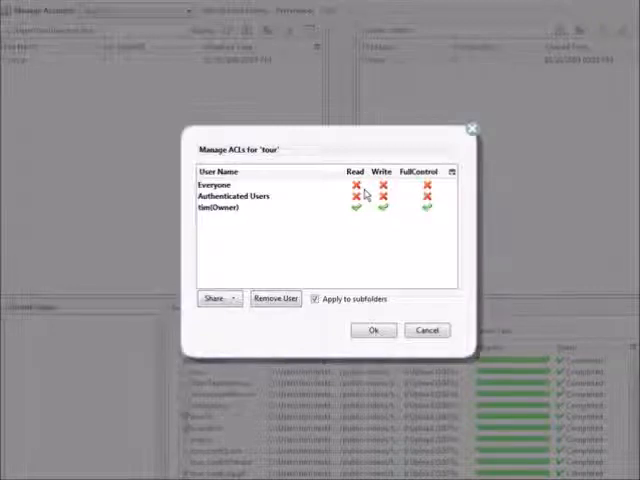
click(372, 330)
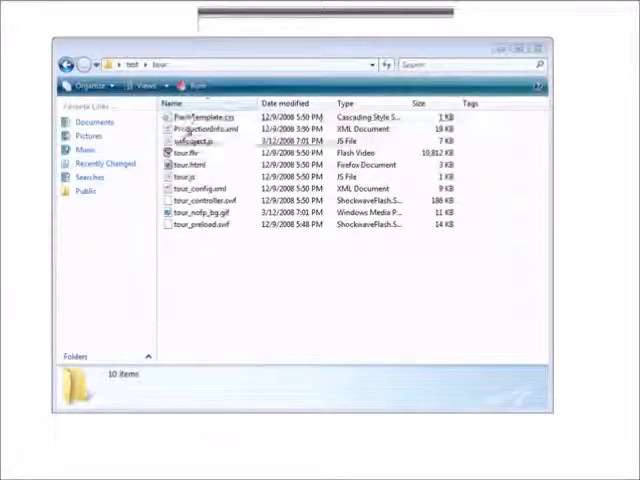
- View tour.html in Notepad and copy its simple-object embed code snippet
click(190, 164)
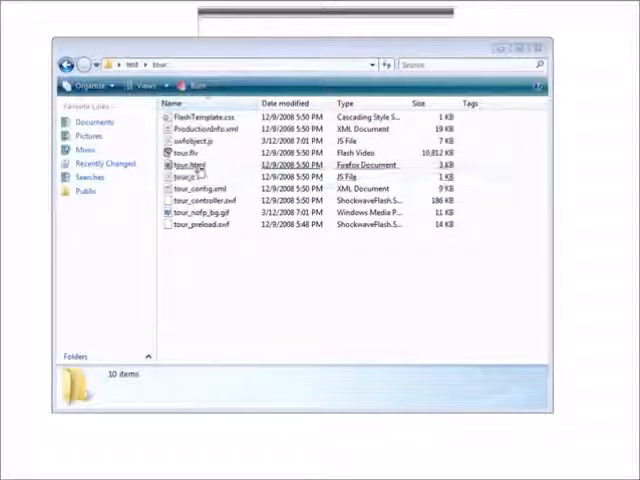
right_click(190, 166)
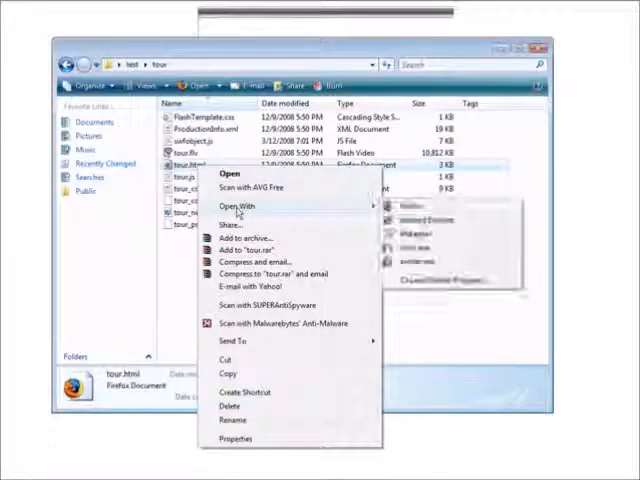
click(234, 172)
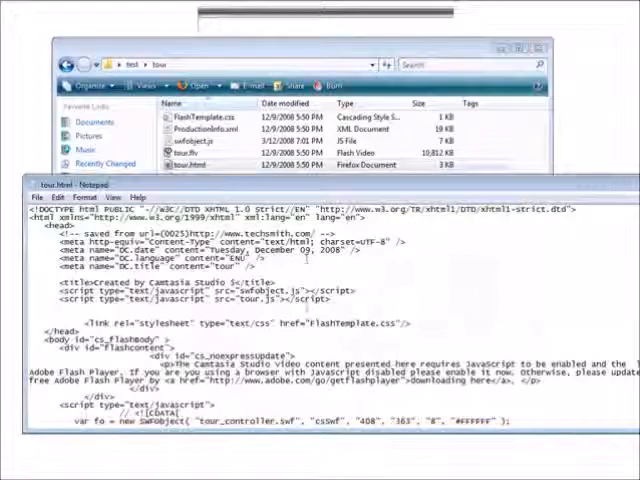
scroll(down, 3)
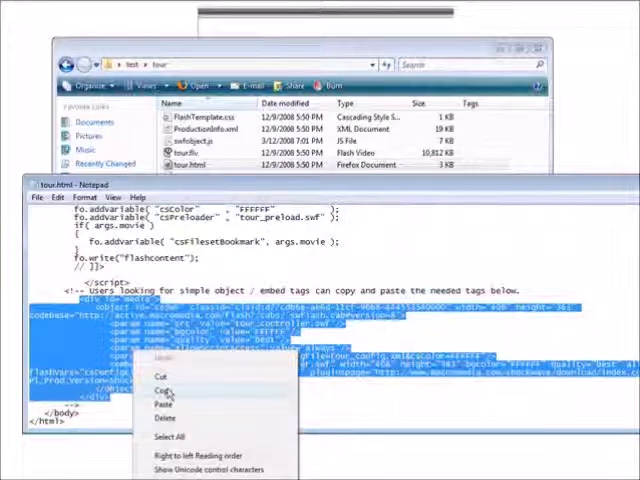
click(160, 390)
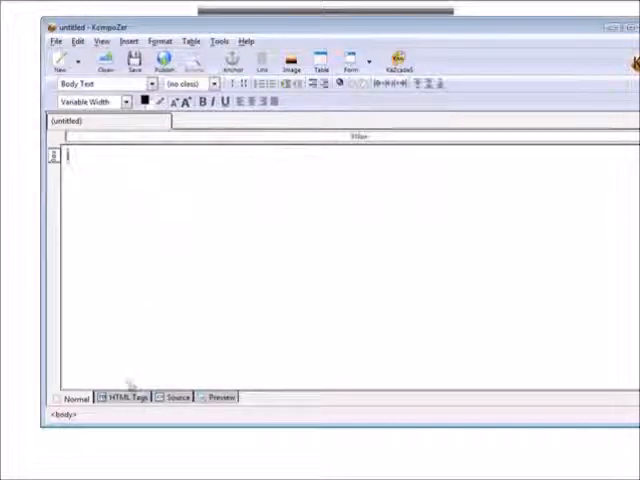
- Paste the copied embed code into the Source view of the untitled KompoZer page
click(176, 400)
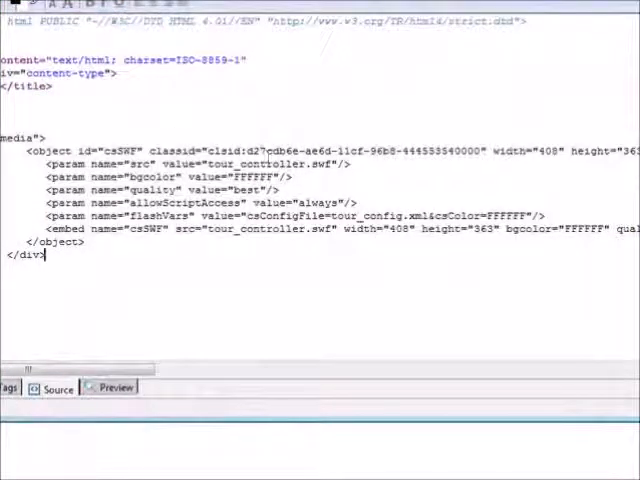
double_click(244, 164)
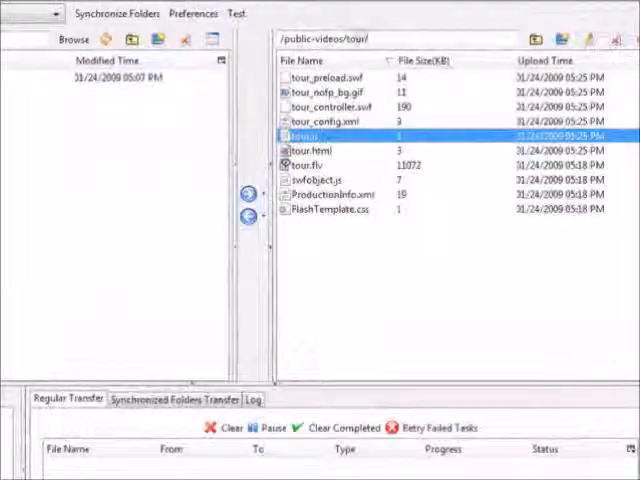
- Review the /public-videos/tour/ listing in S3Fox and return to the KompoZer source
click(360, 40)
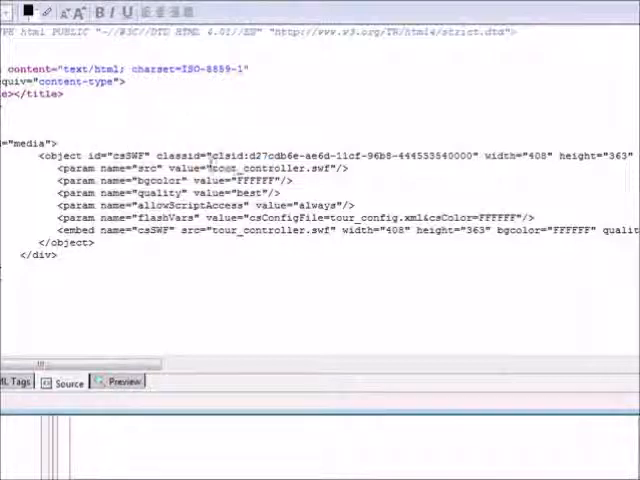
mouse_move(390, 292)
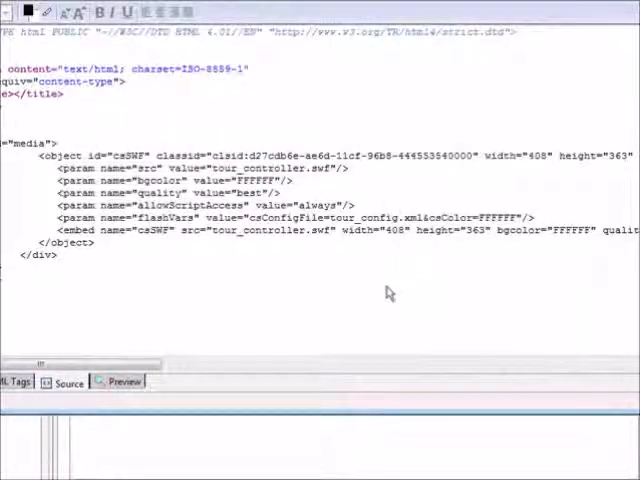
mouse_move(386, 308)
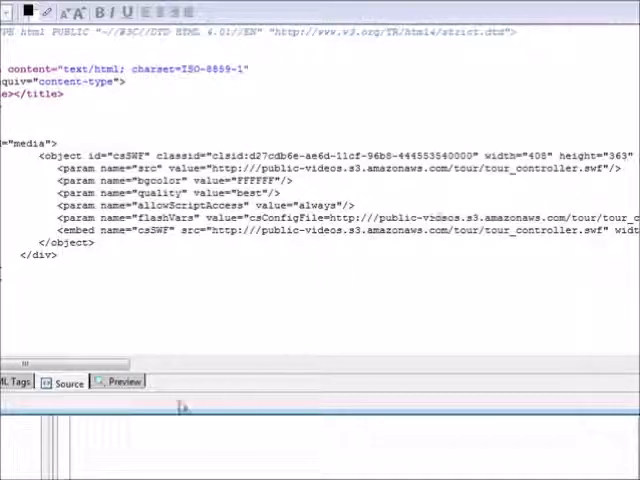
click(118, 380)
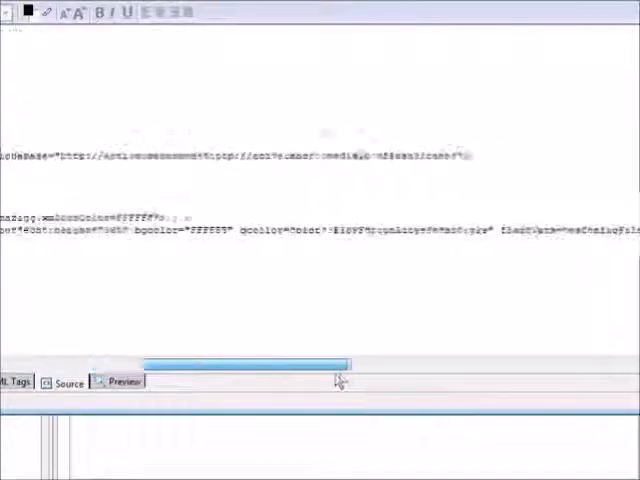
drag(250, 364, 290, 364)
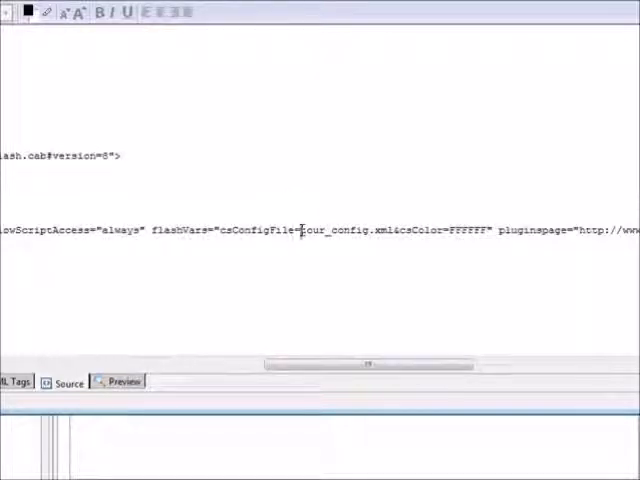
text(http://public-videos.s3.amazonaws.com/tour/)
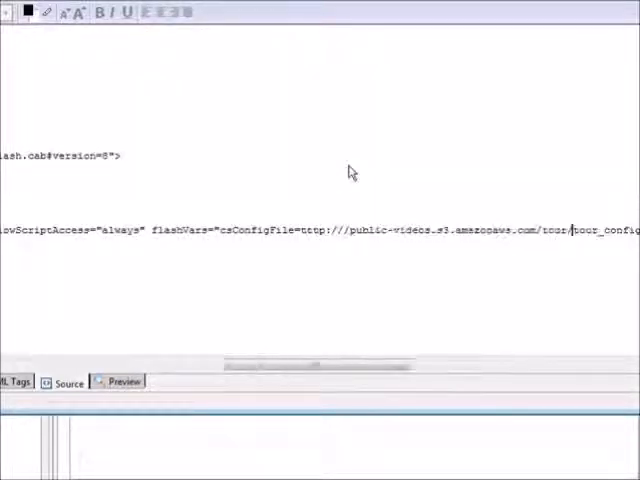
mouse_move(344, 280)
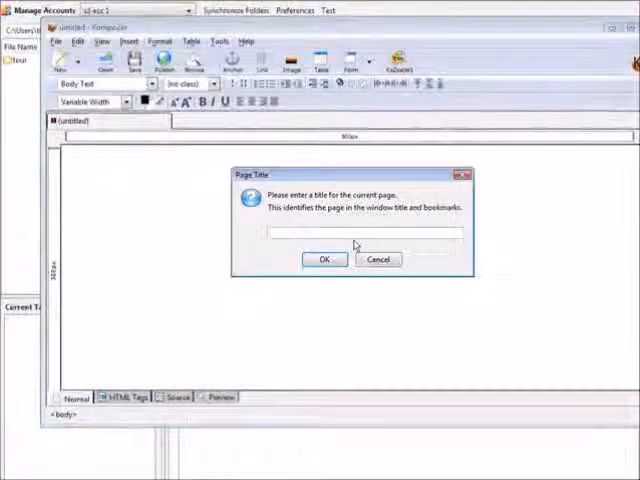
- Title the page 'testing' and save it as an HTML file
text(te)
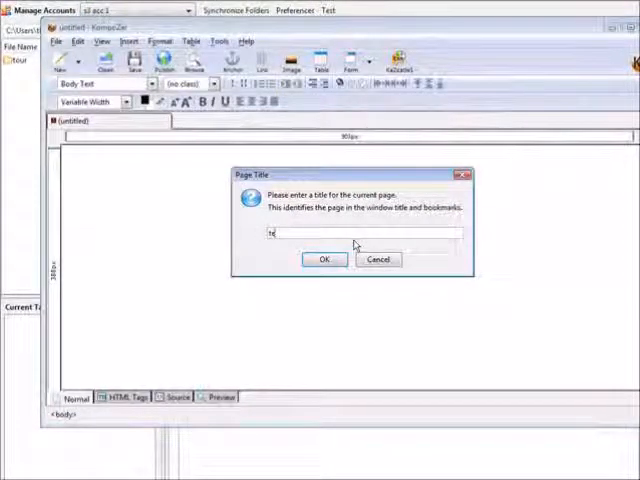
text(st)
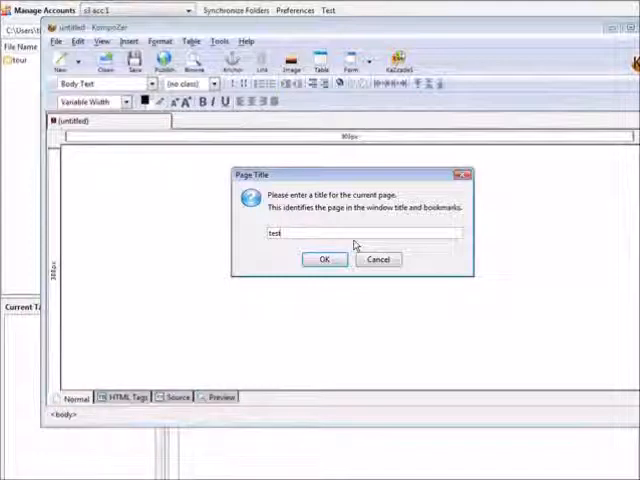
text(ing)
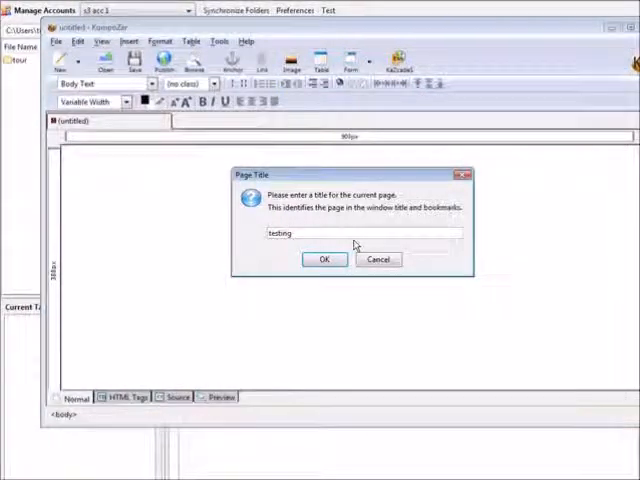
click(324, 260)
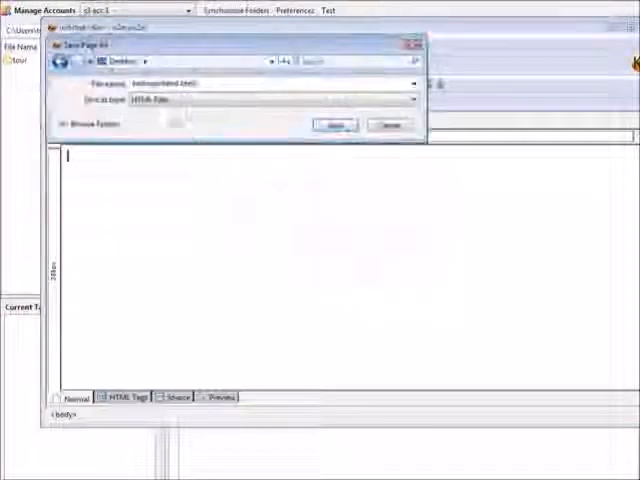
click(336, 126)
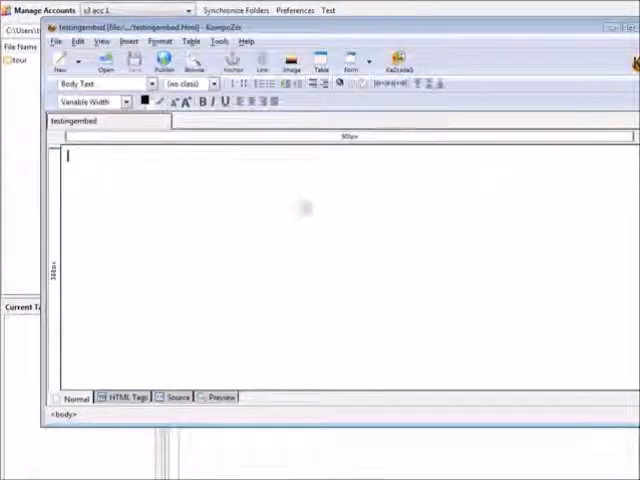